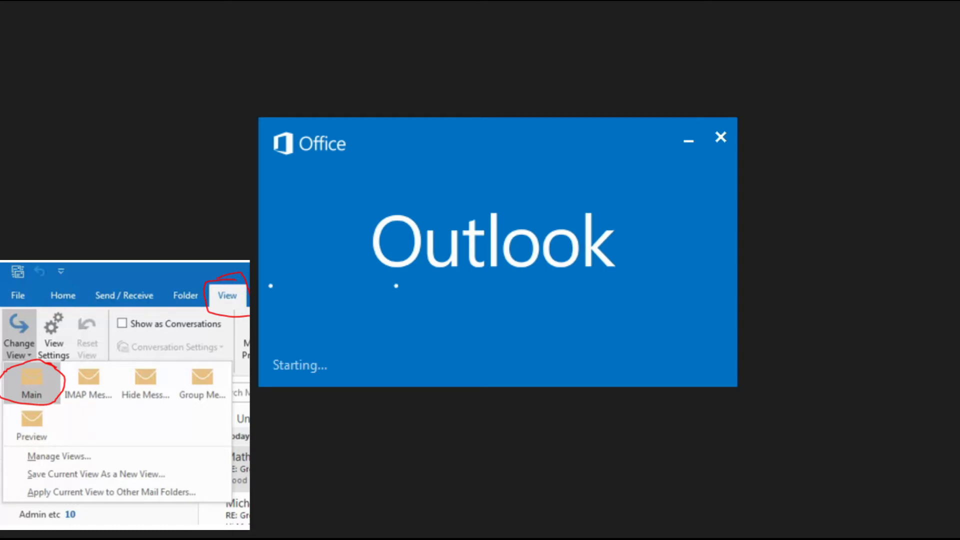
Open the Manage All Views dialog listing the IMAP folder's saved views, such as IMAP Messages and Preview
{"action": "left_click", "coordinate": [59, 455]}
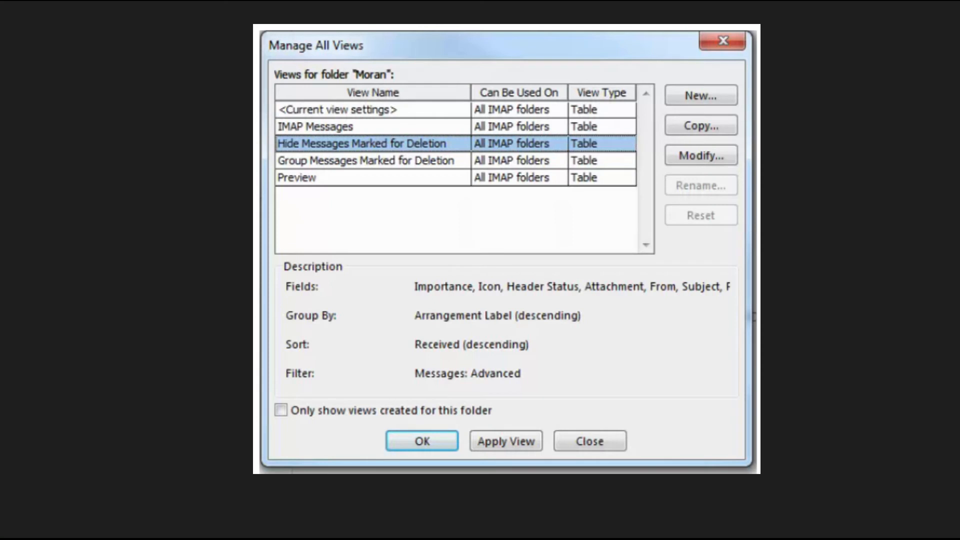